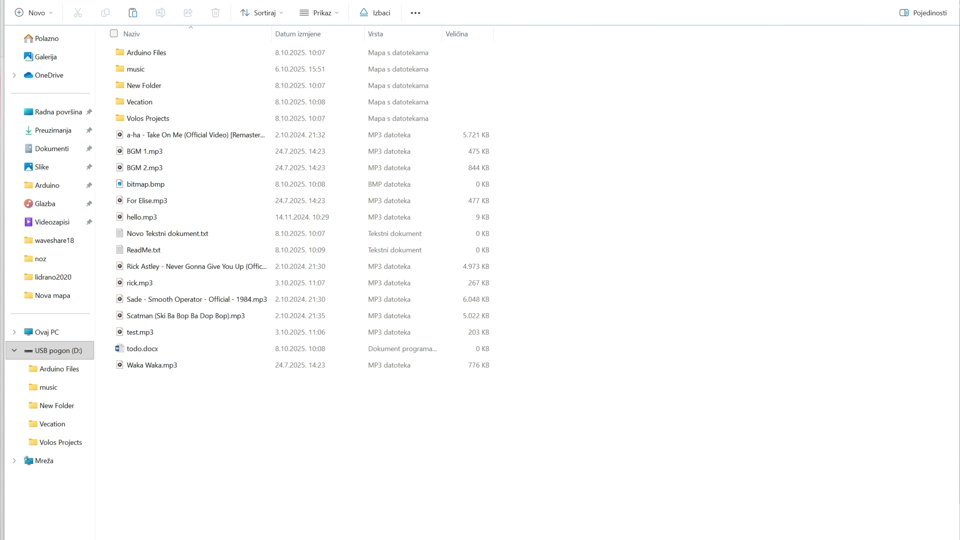
pyautogui.click(145, 183)
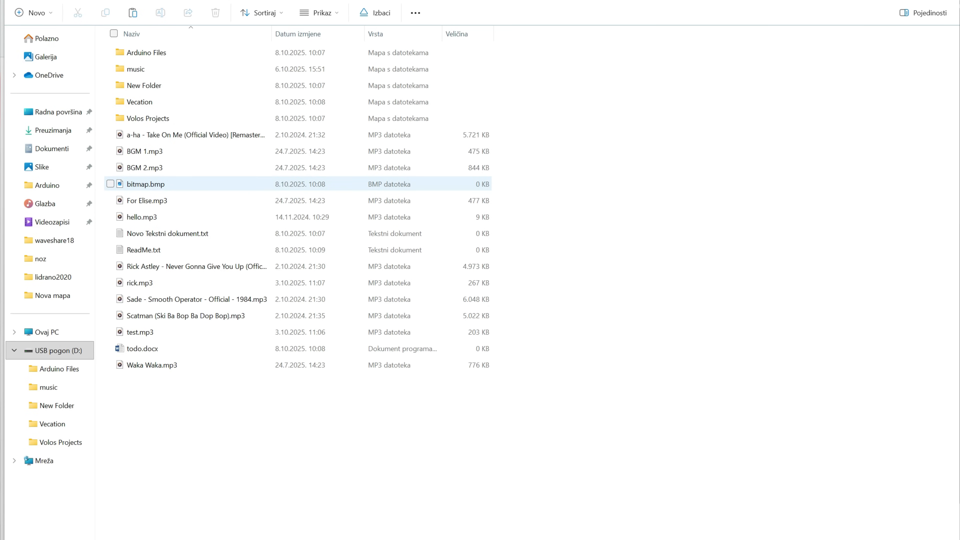
pyautogui.click(144, 250)
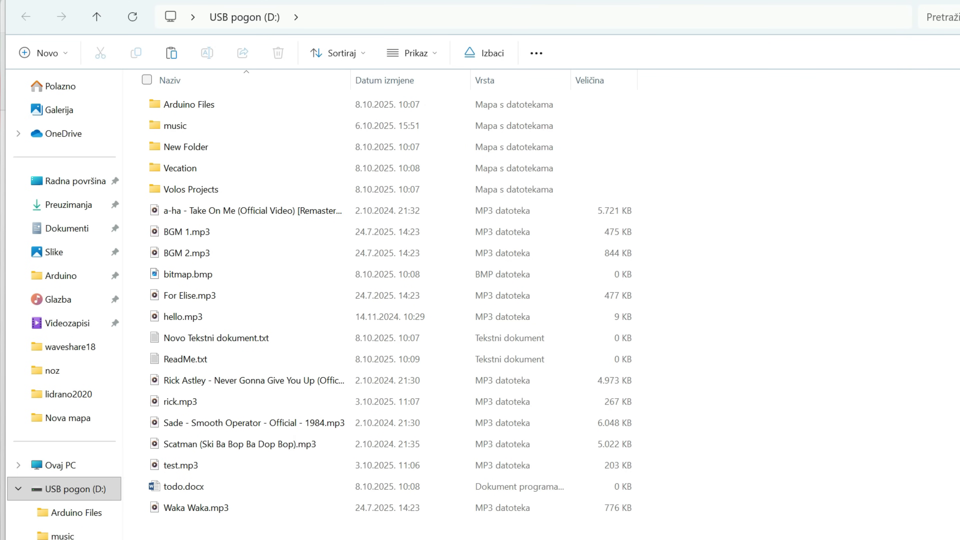
pyautogui.click(253, 423)
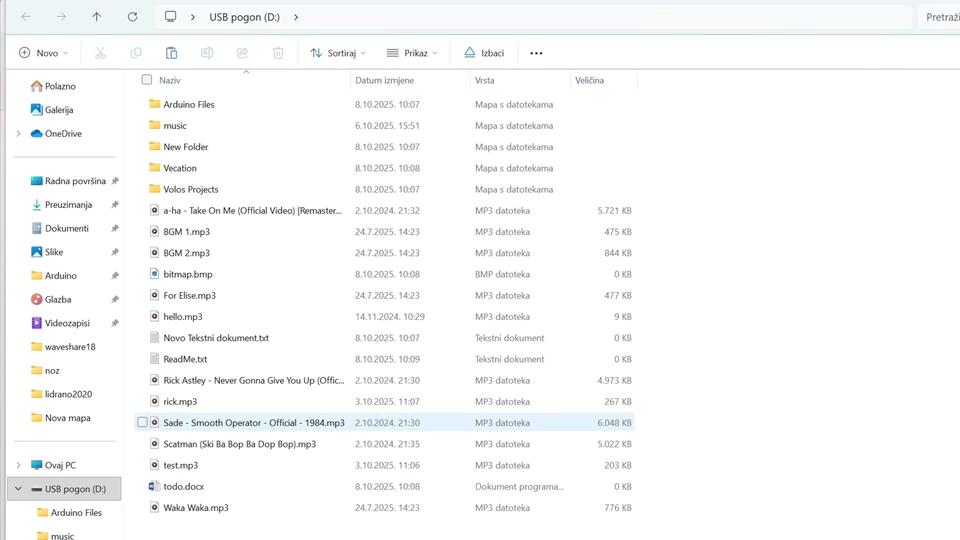
pyautogui.click(186, 252)
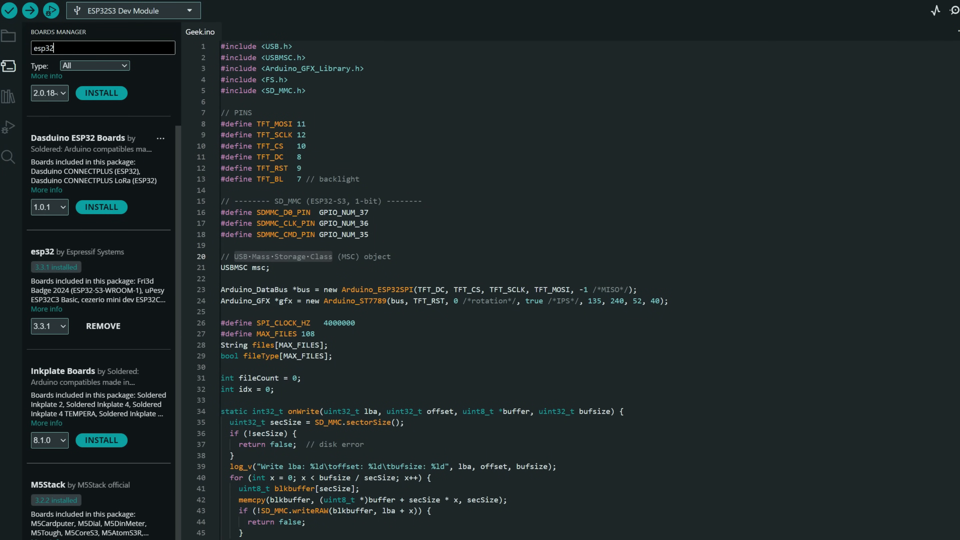
pyautogui.moveTo(161, 251)
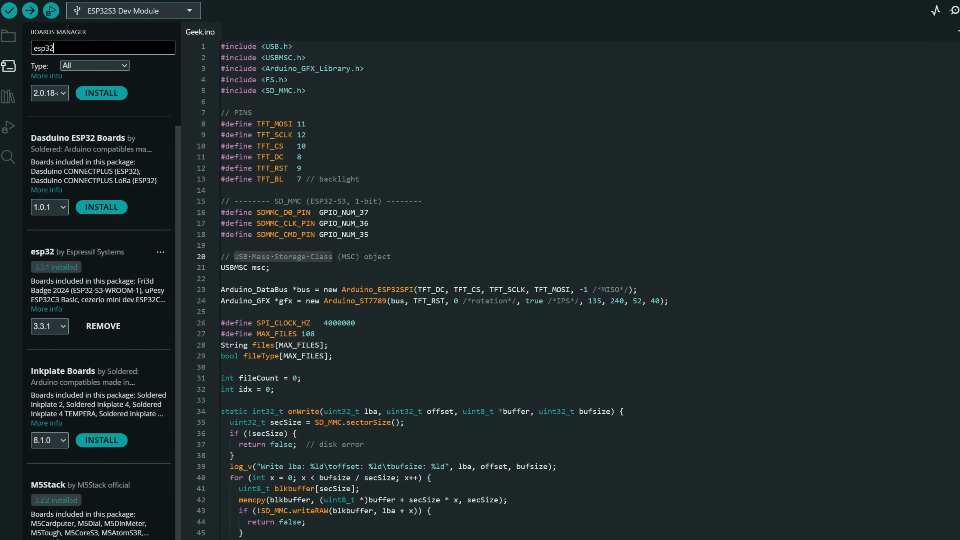